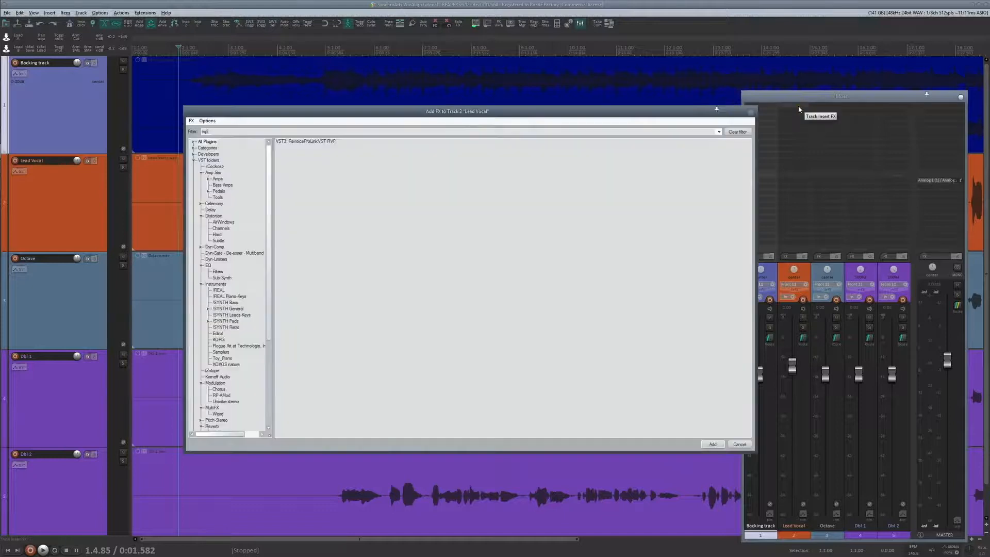
Add VST3: RevoiceProLink VST RVP to the Lead Vocal item's FX chain.
click(713, 444)
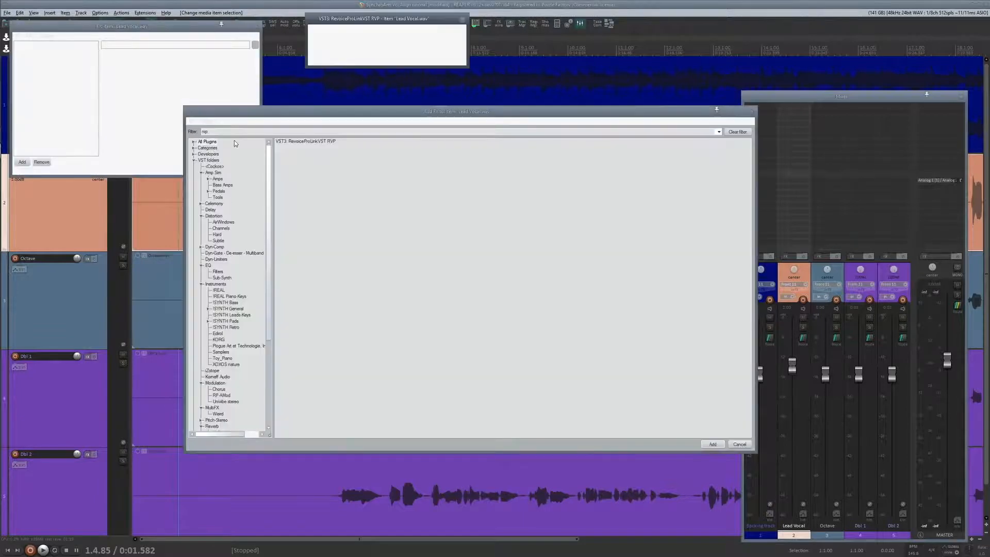
click(712, 444)
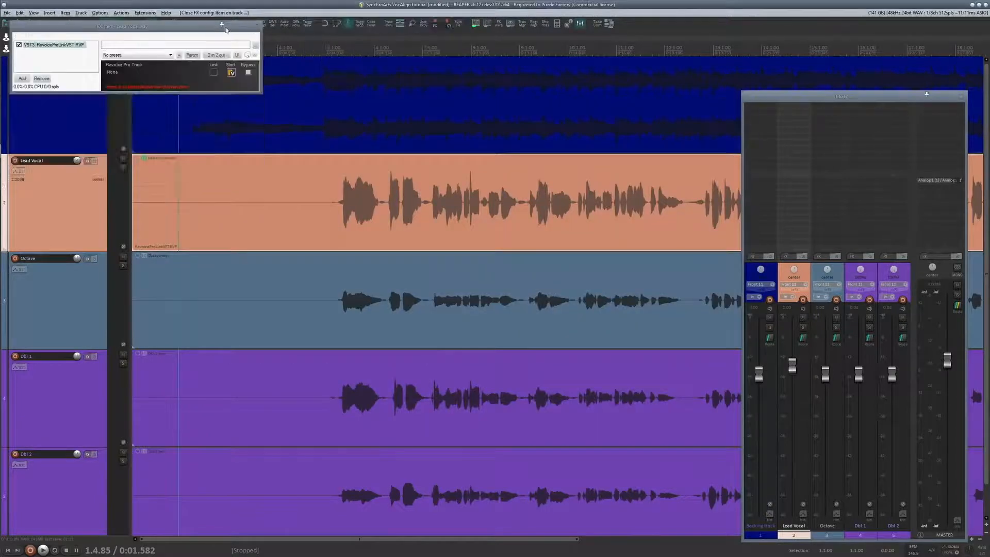
click(222, 24)
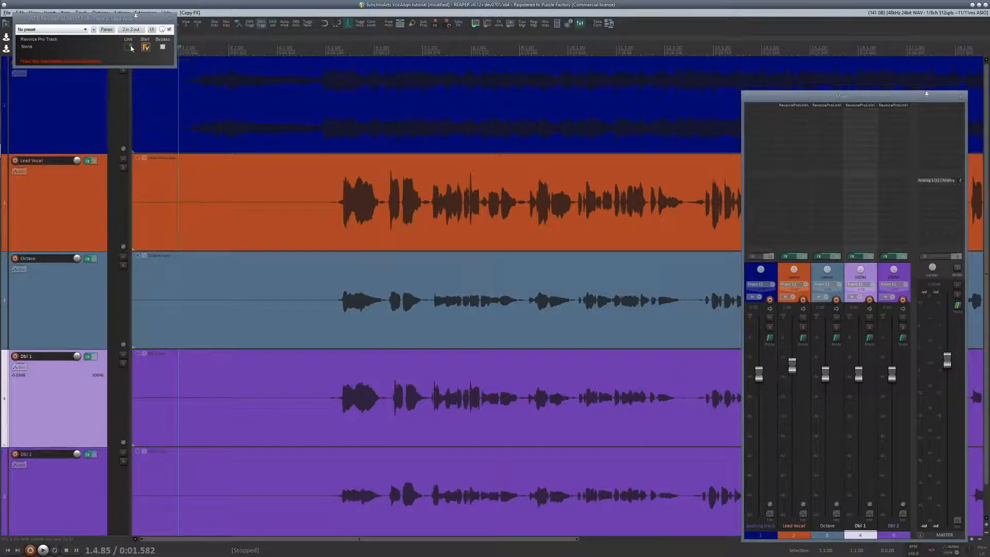
Start the RevoiceProLink plugin to send the four linked vocal tracks into Revoice Pro.
click(146, 47)
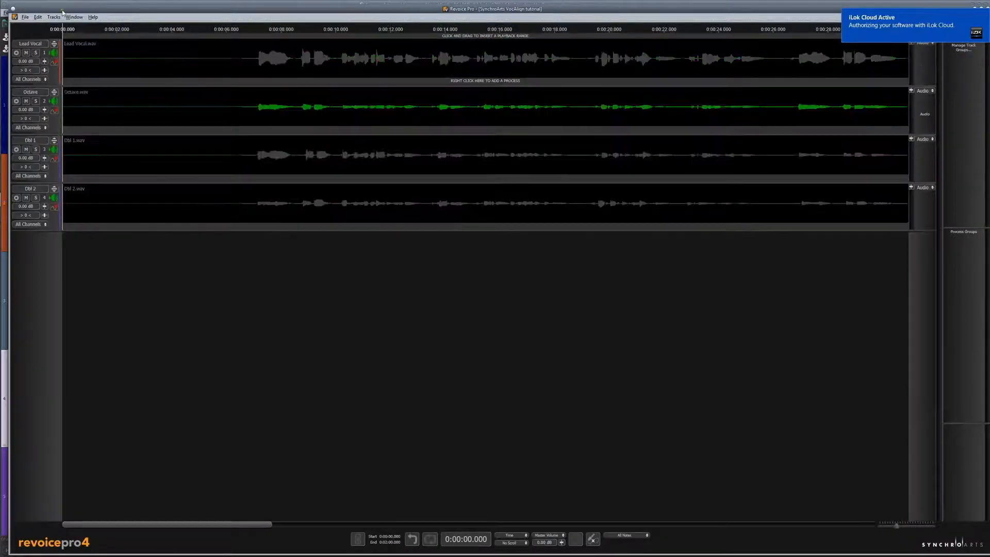
Auto-size the four vocal track heights to fill the Revoice Pro window.
click(53, 10)
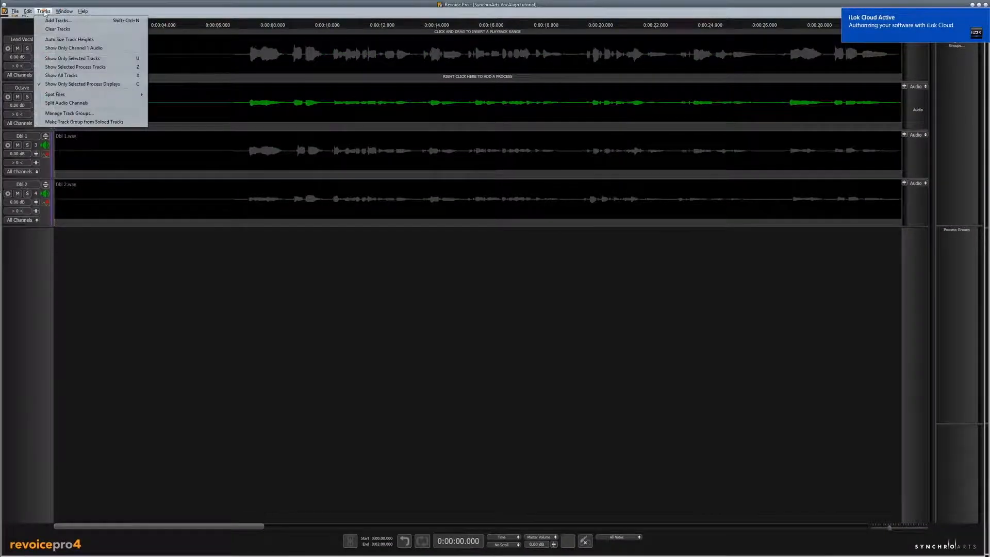
mouse_move(67, 40)
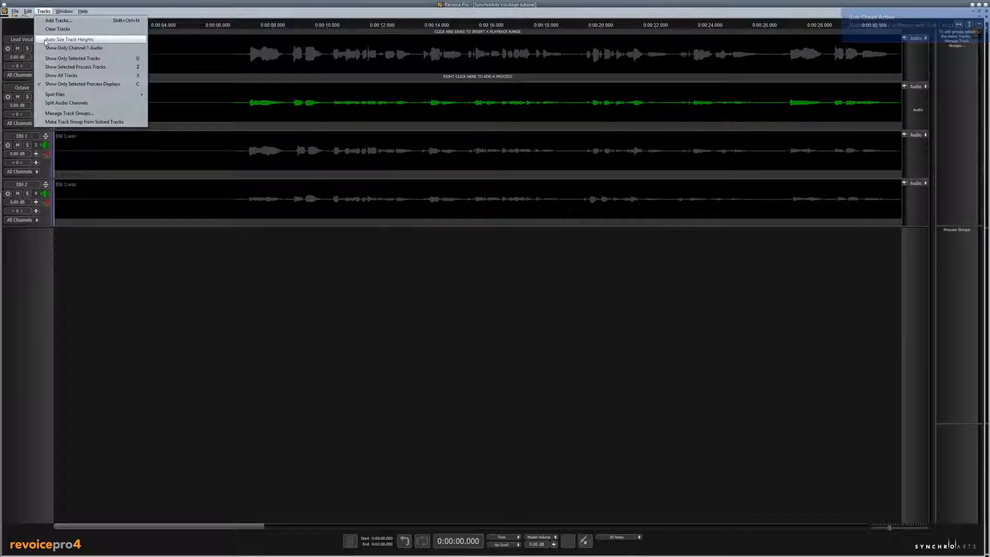
click(73, 39)
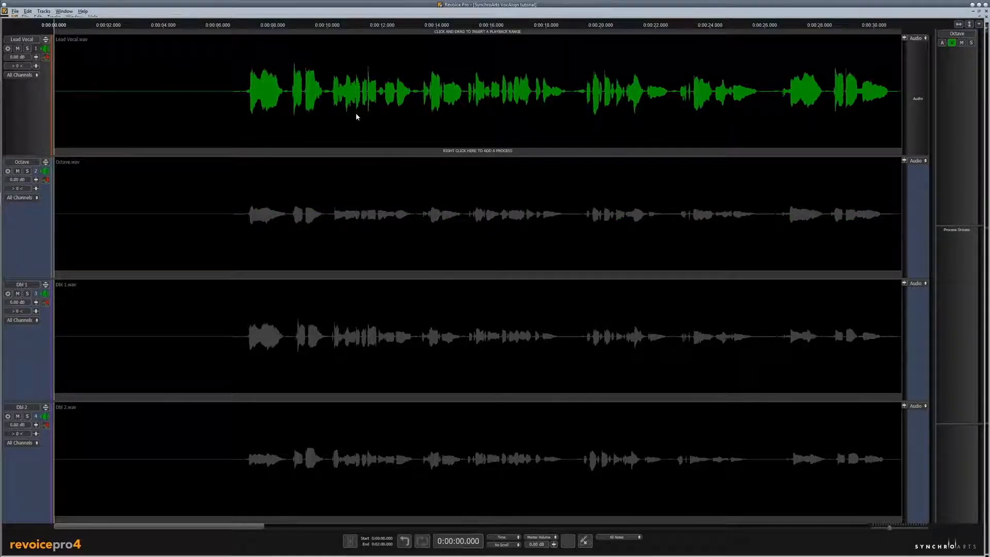
mouse_move(352, 108)
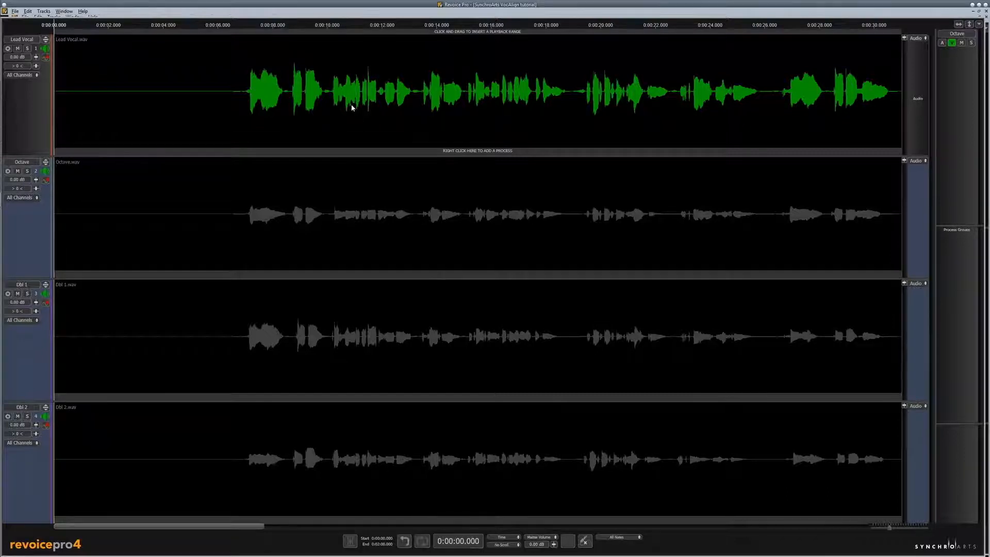
mouse_move(397, 113)
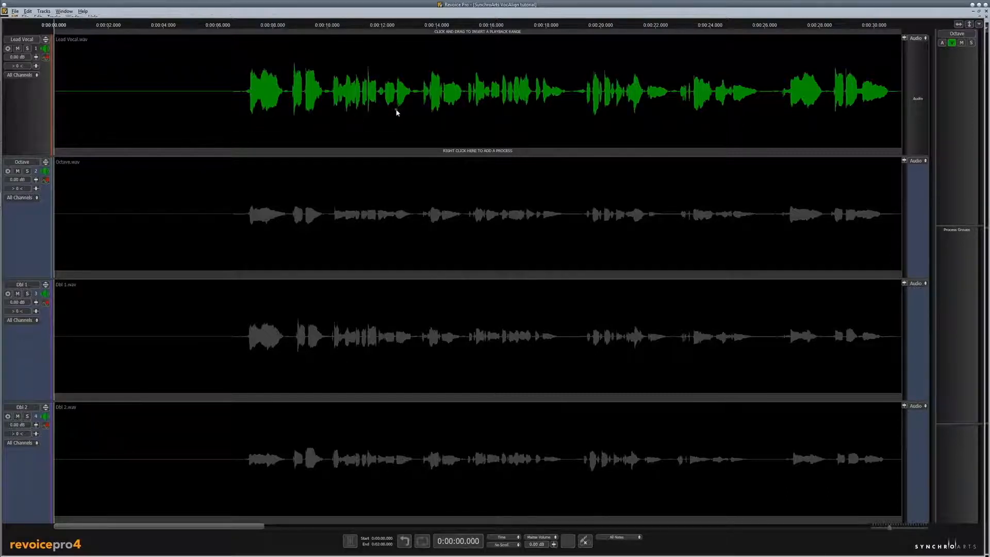
Make the Lead Vocal a Warp region, nudge a note's pitch near 25 s, then restore all four tracks.
right_click(397, 113)
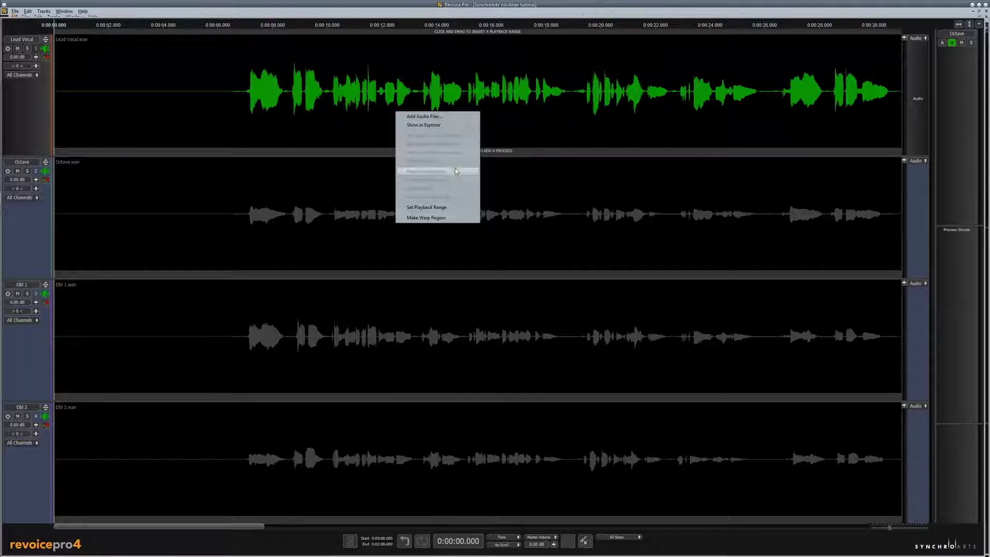
mouse_move(441, 217)
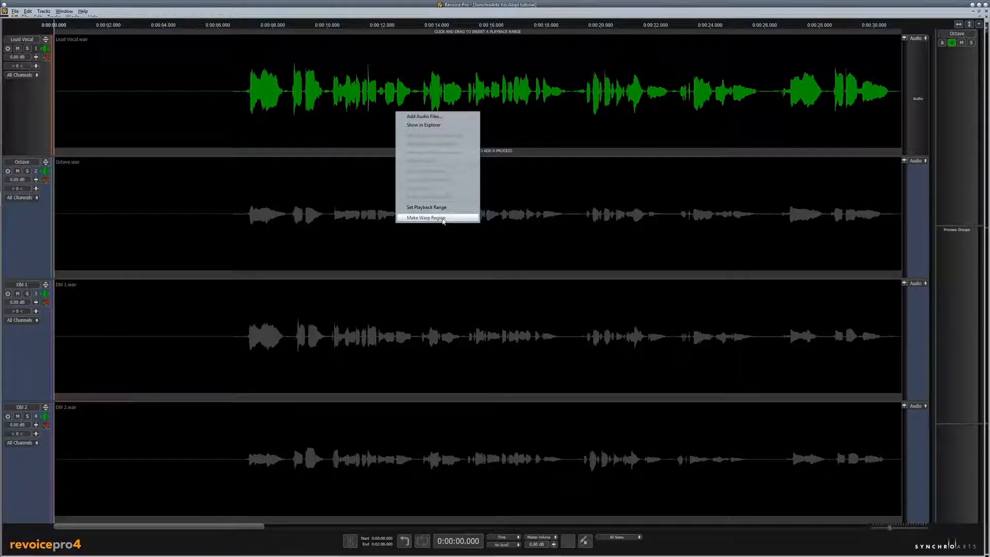
click(425, 218)
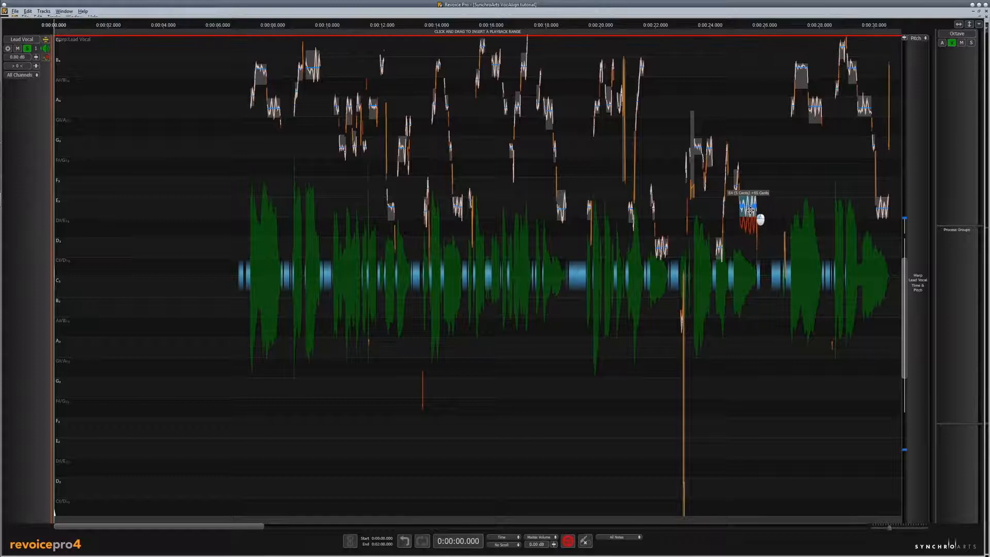
drag(748, 210, 749, 208)
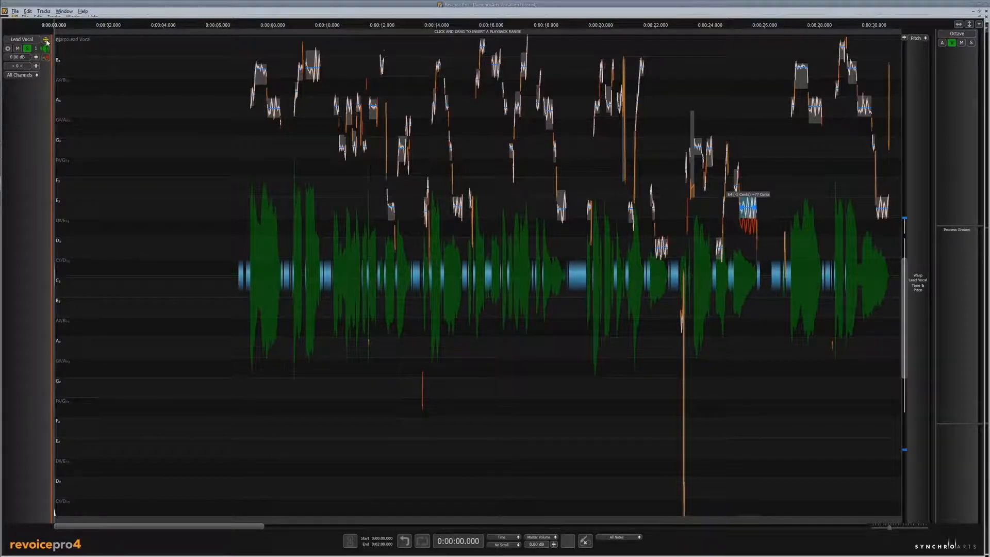
click(37, 40)
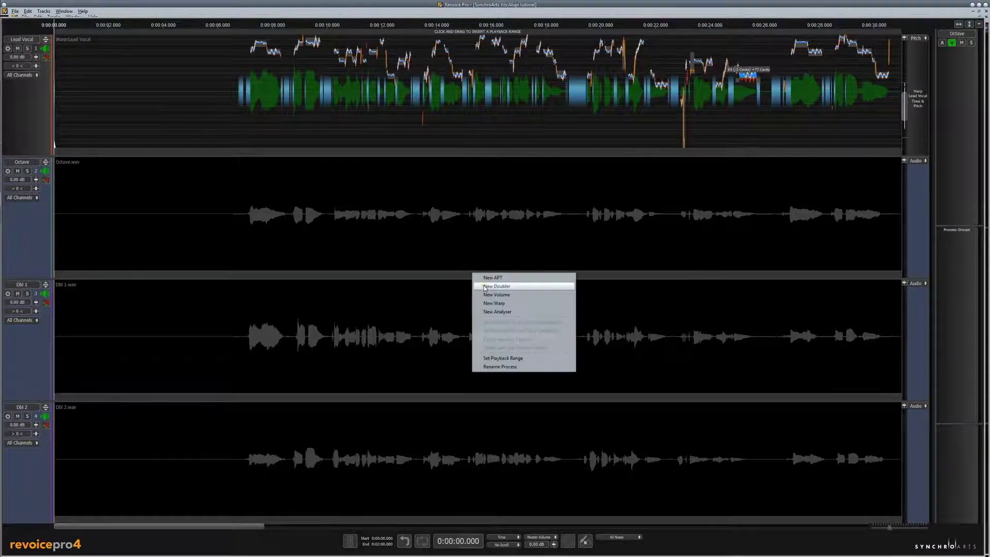
mouse_move(492, 277)
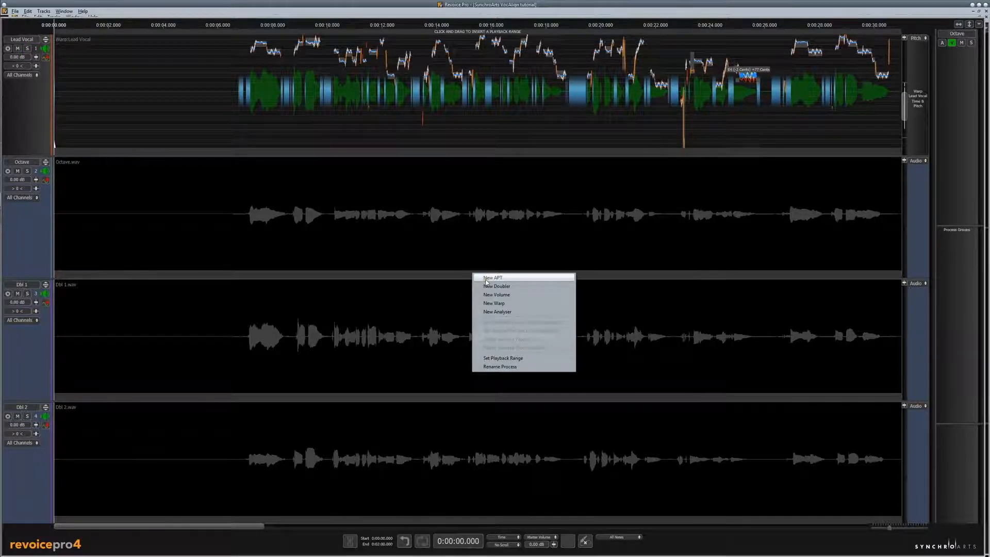
mouse_move(508, 280)
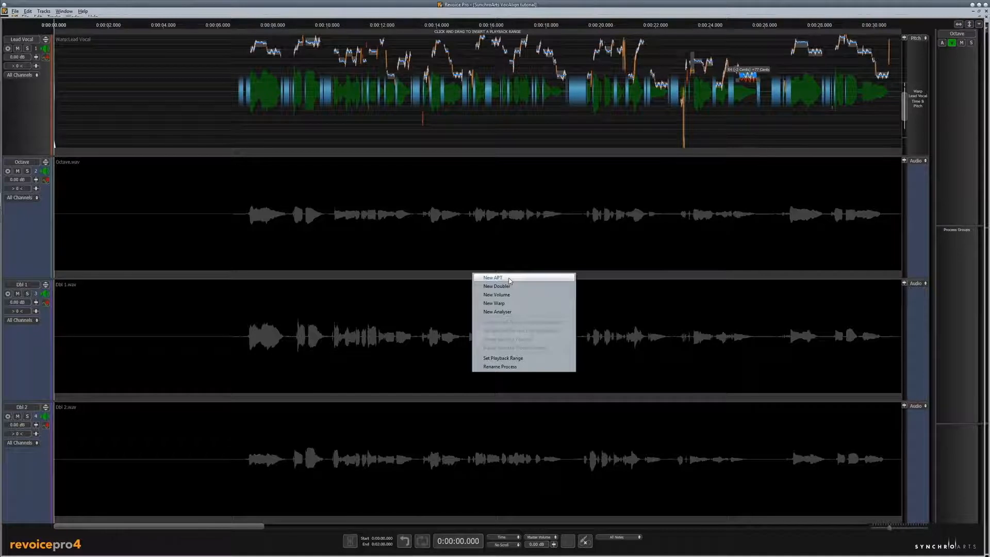
Set up a new APT with the Vocal - Slightly loose Time and Pitch preset creating 3 processes.
click(493, 277)
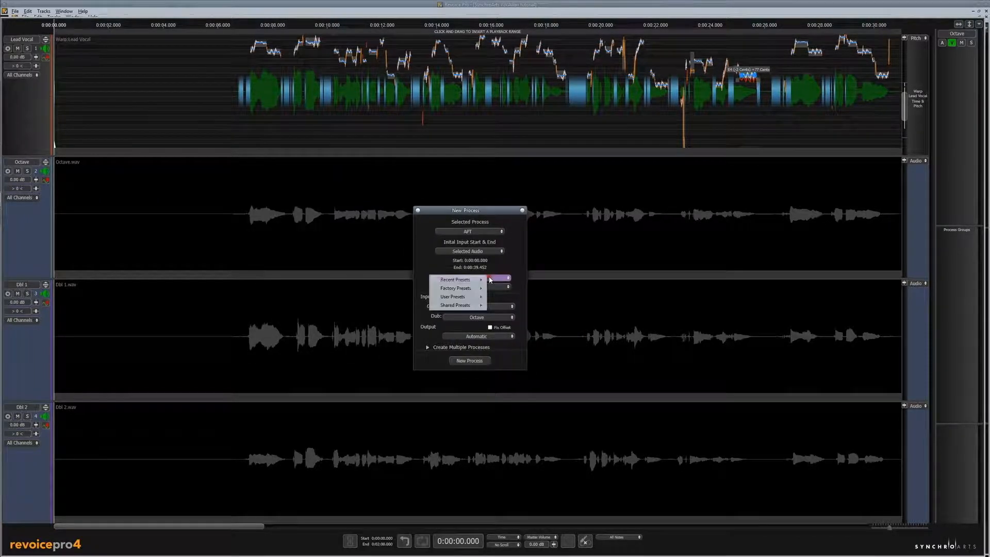
mouse_move(455, 288)
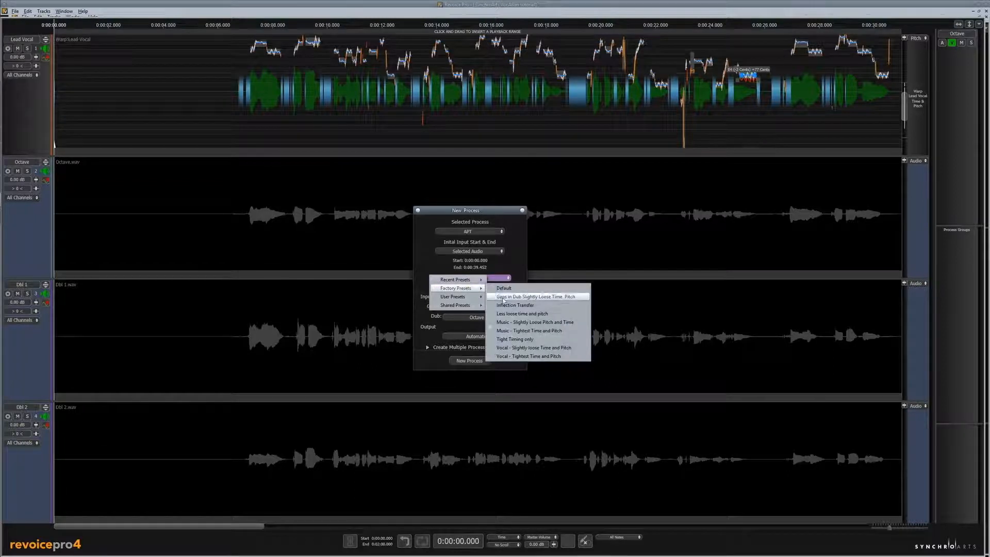
mouse_move(533, 347)
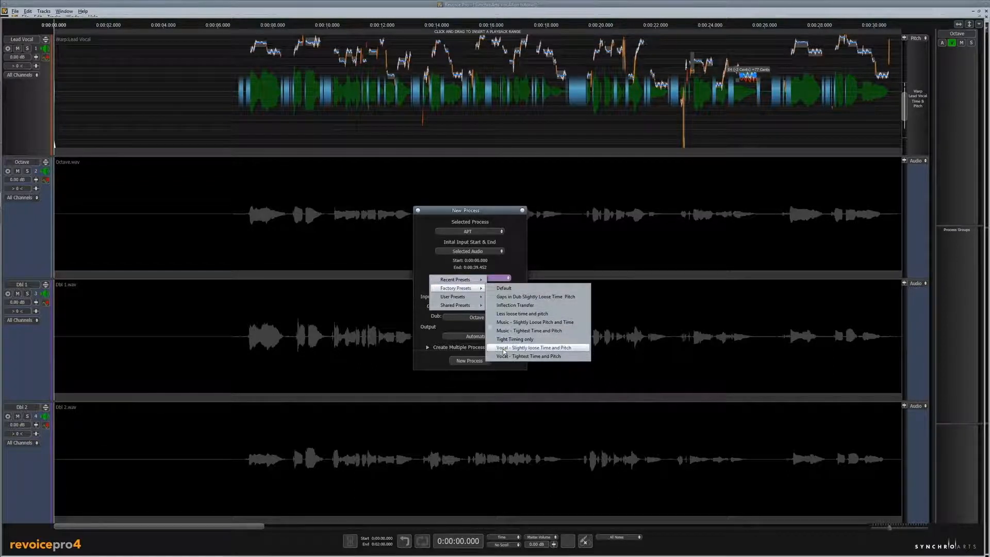
click(536, 348)
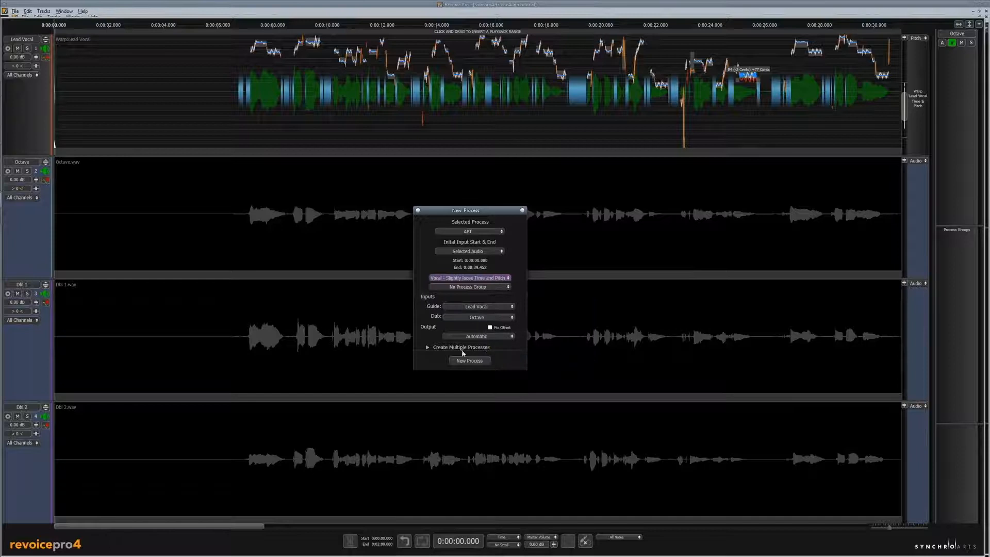
click(427, 347)
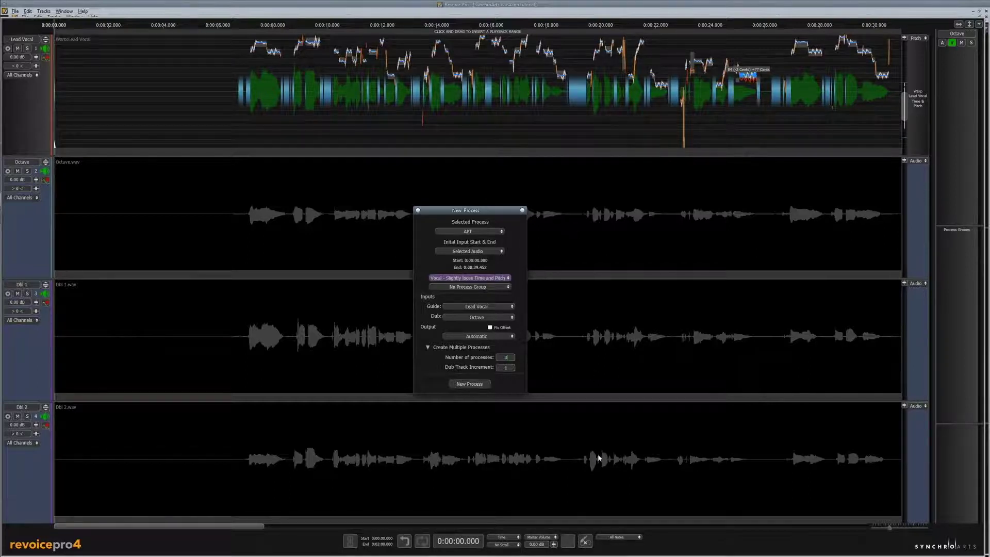
click(469, 384)
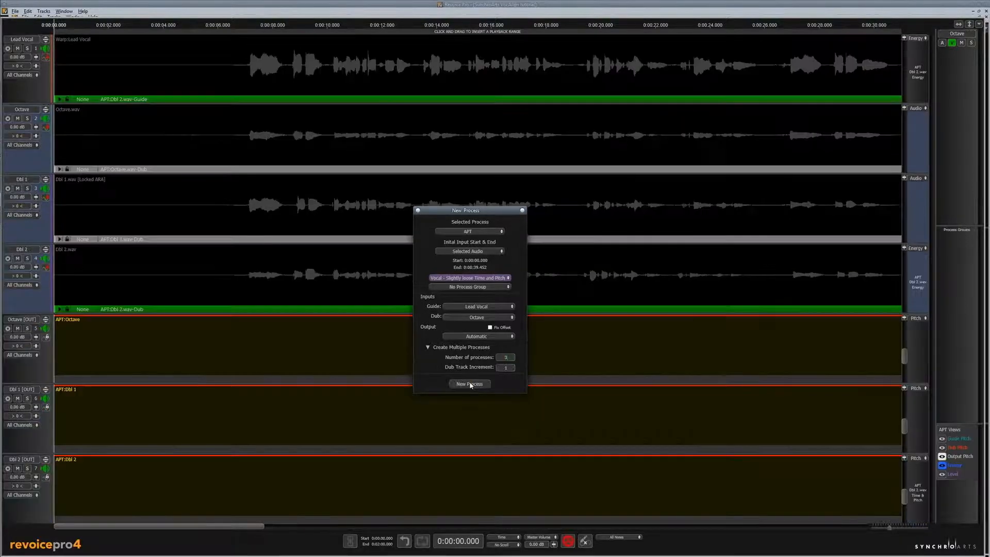
click(469, 383)
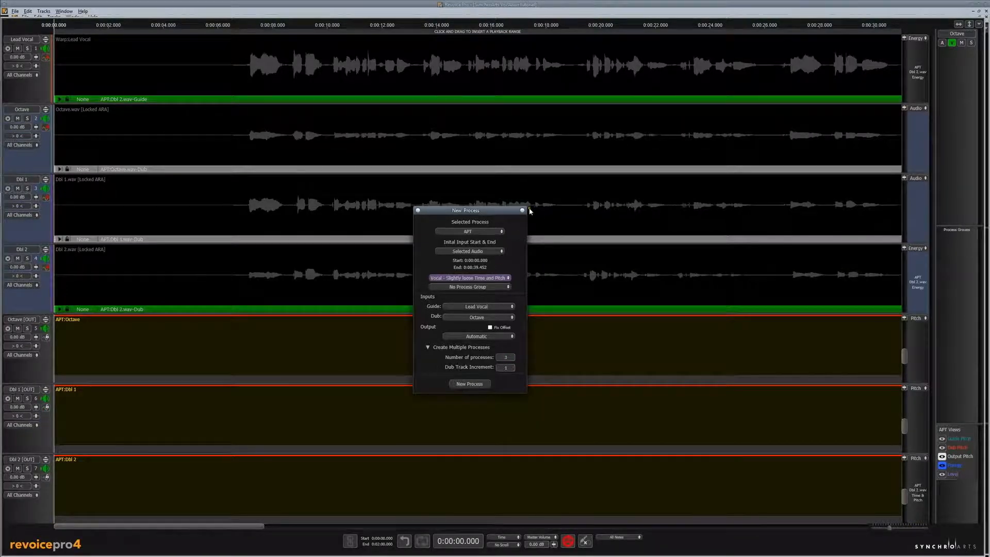
Run the three APT processes aligning Octave, Dbl 1 and Dbl 2 to the Lead Vocal.
click(522, 210)
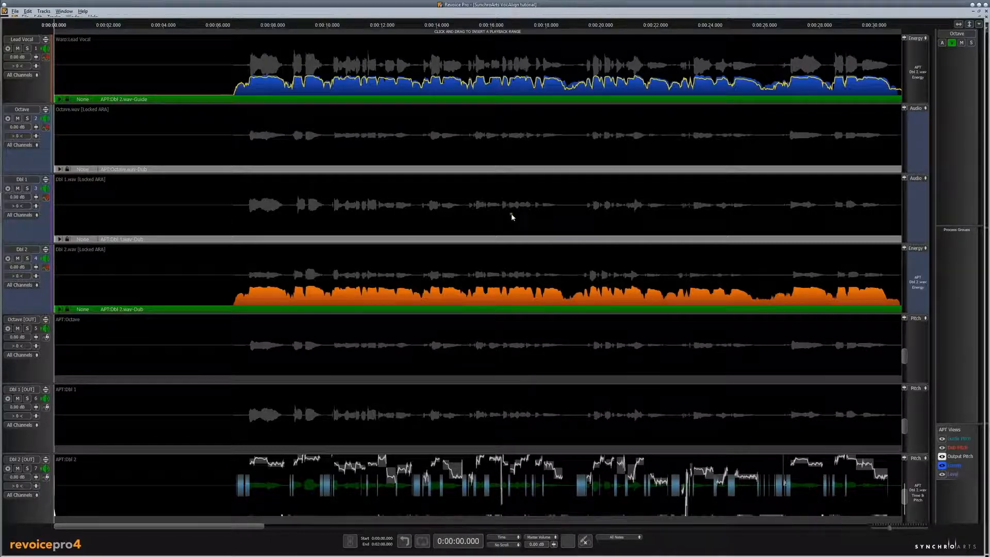
mouse_move(470, 249)
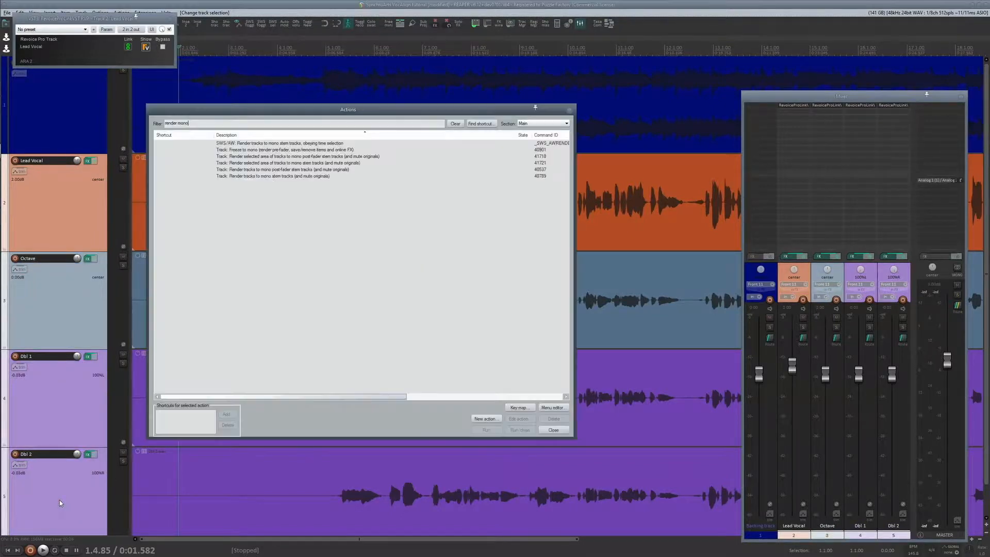
Run 'Render tracks to mono stem tracks (and mute originals)' on the vocal tracks.
text(stem)
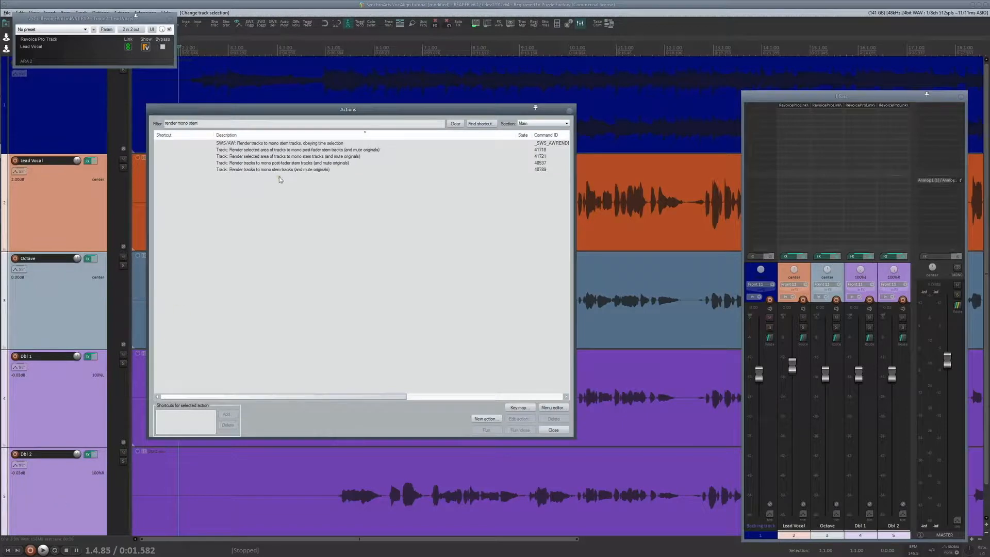
click(278, 169)
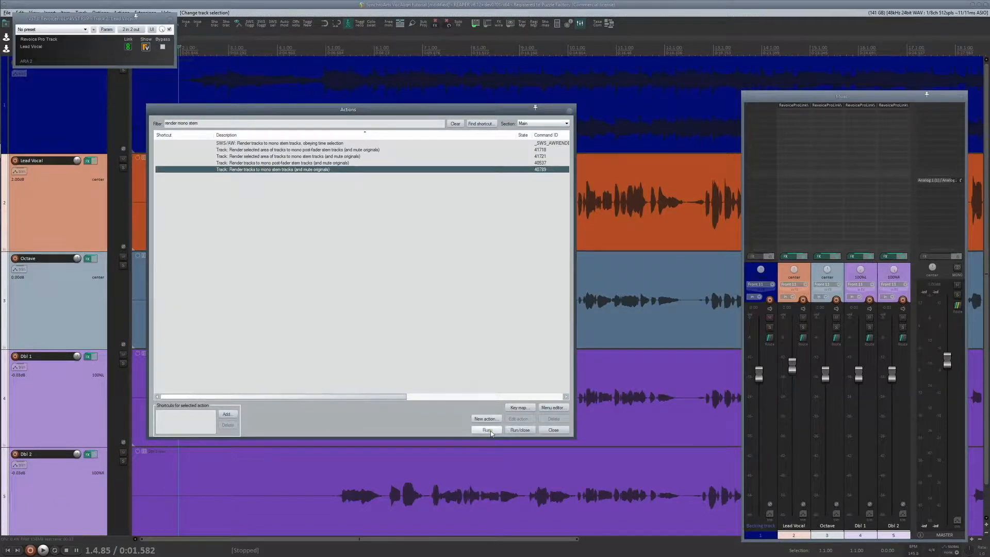
click(485, 430)
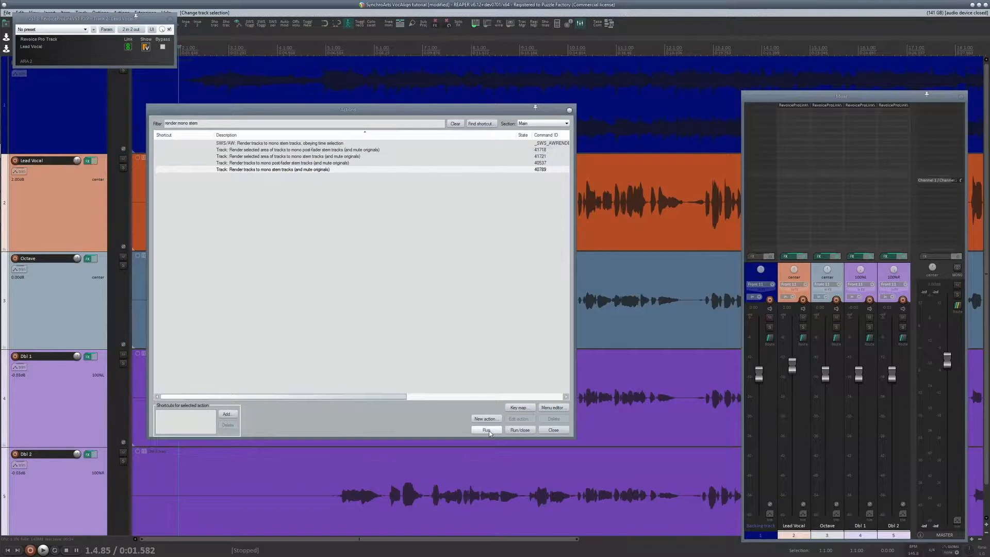
click(485, 430)
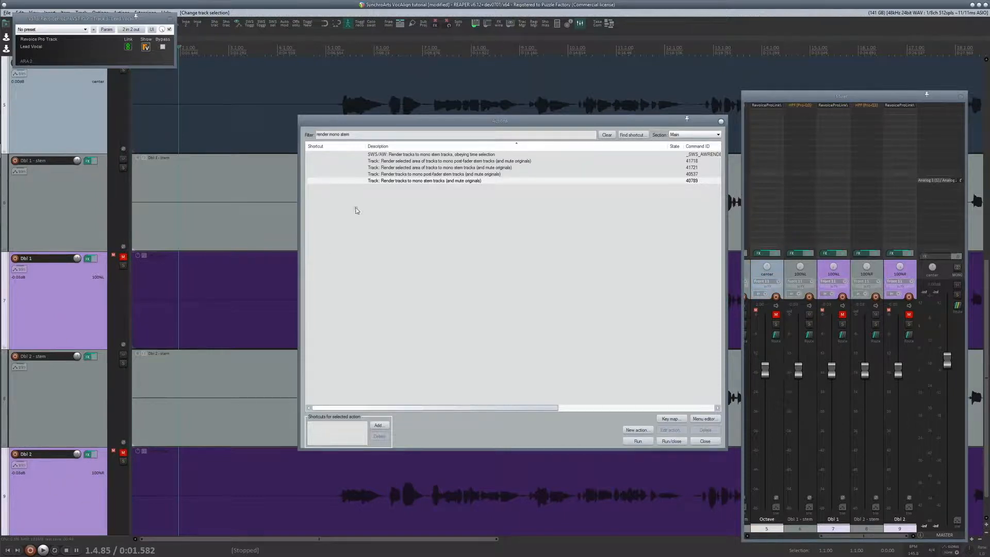
Filter the Actions list to 'hide tracks in tcp' and select the hide tracks action.
text(hide tracks in tcp)
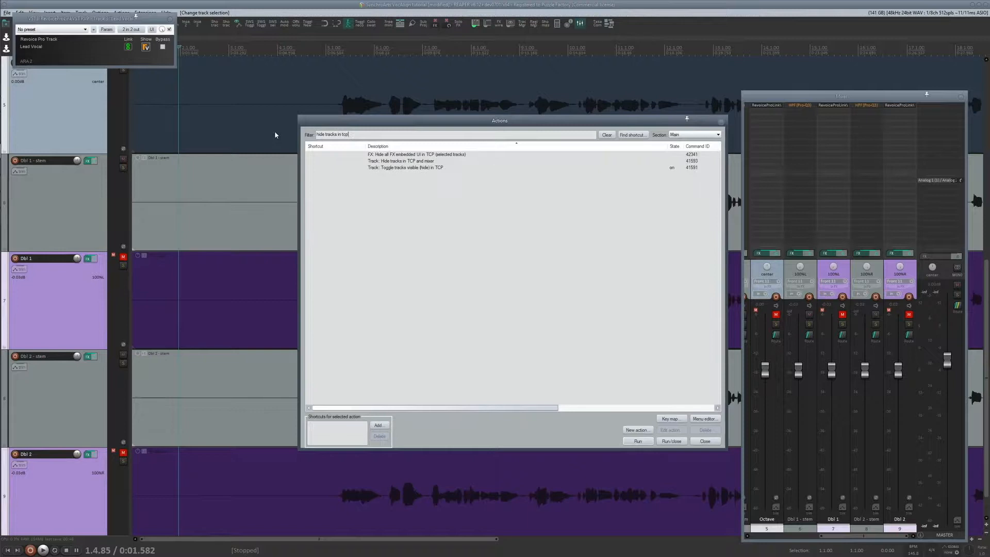
click(405, 167)
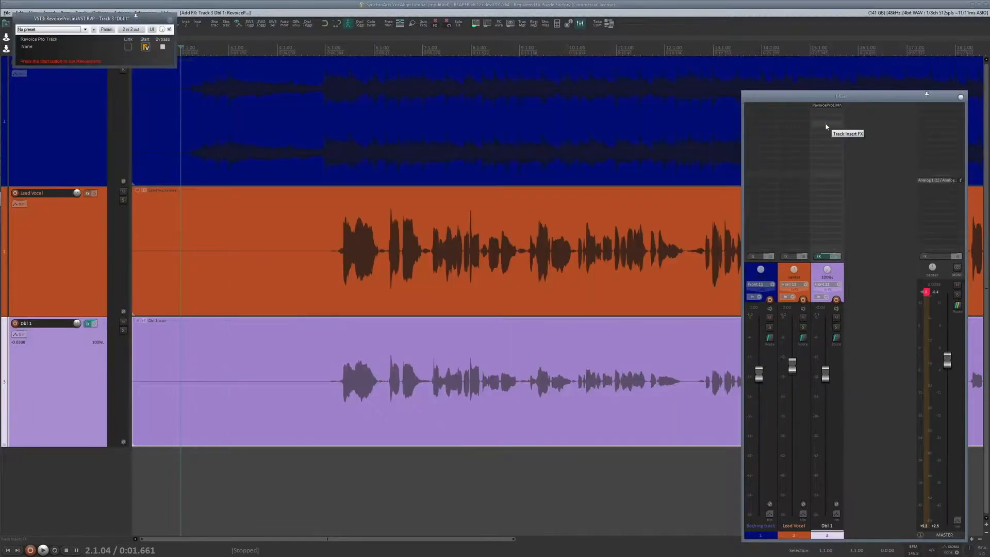
Show Revoice Pro from the link plugin on Dbl 1, loading its waveform.
click(145, 47)
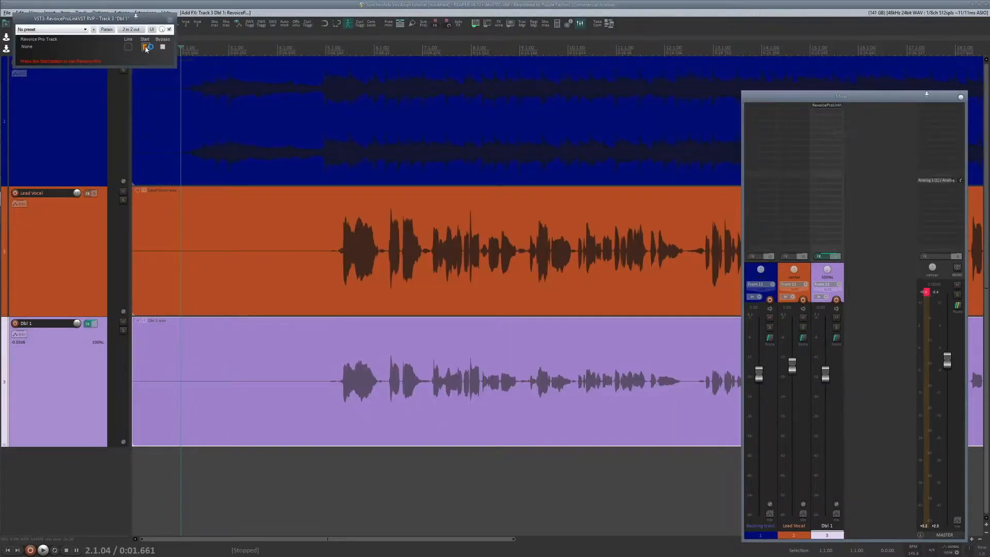
click(143, 47)
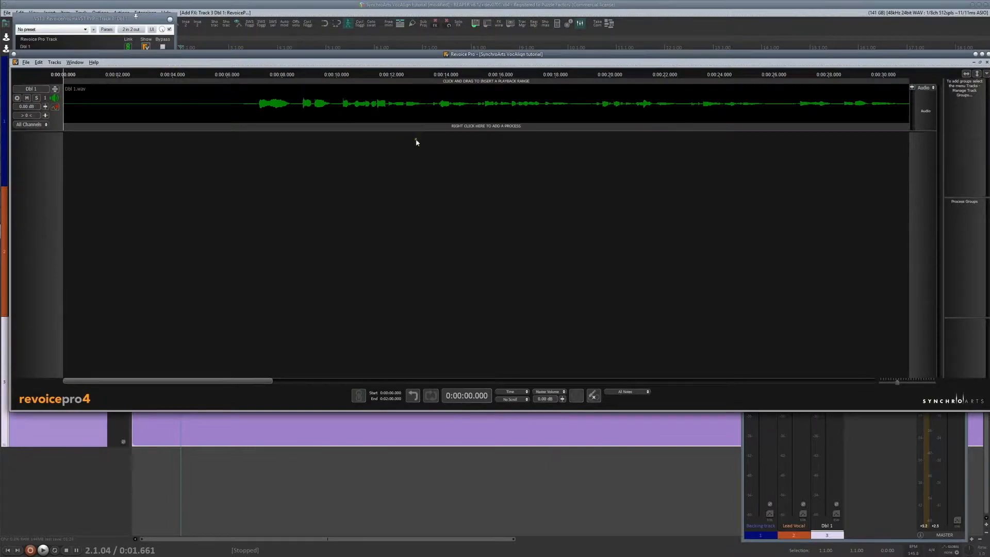
Create a Doubler process on Dbl 1 using the factory preset Mono Vocal Loose Timing.
right_click(415, 141)
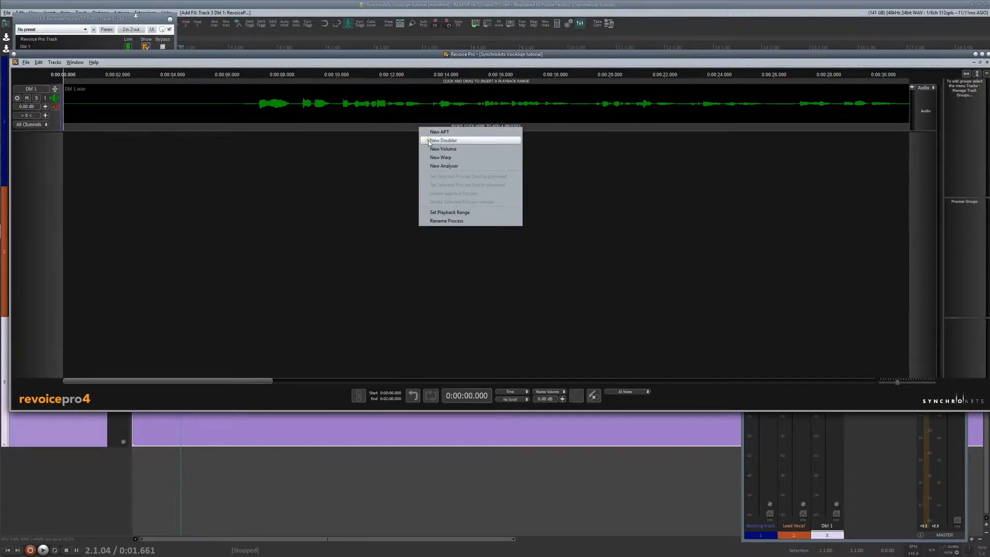
click(443, 140)
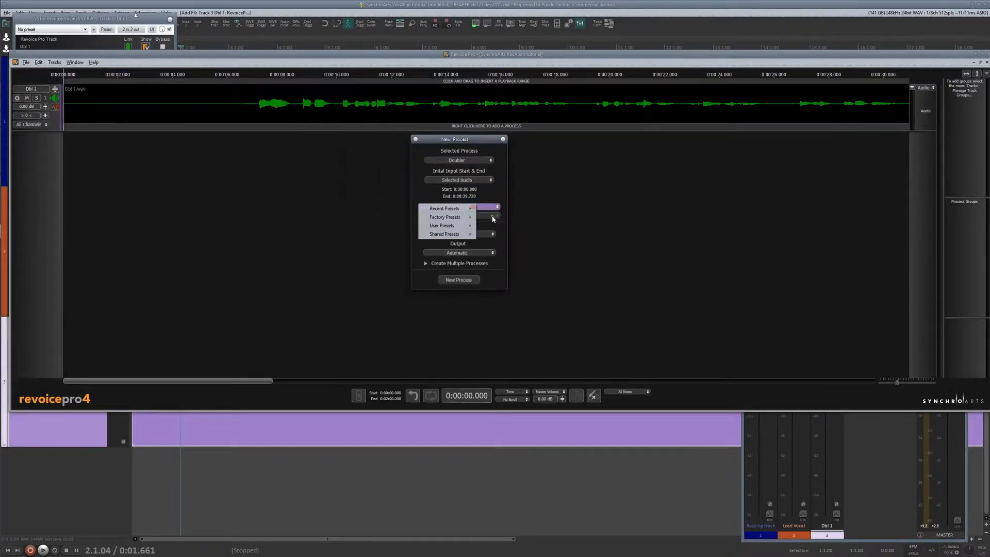
click(445, 216)
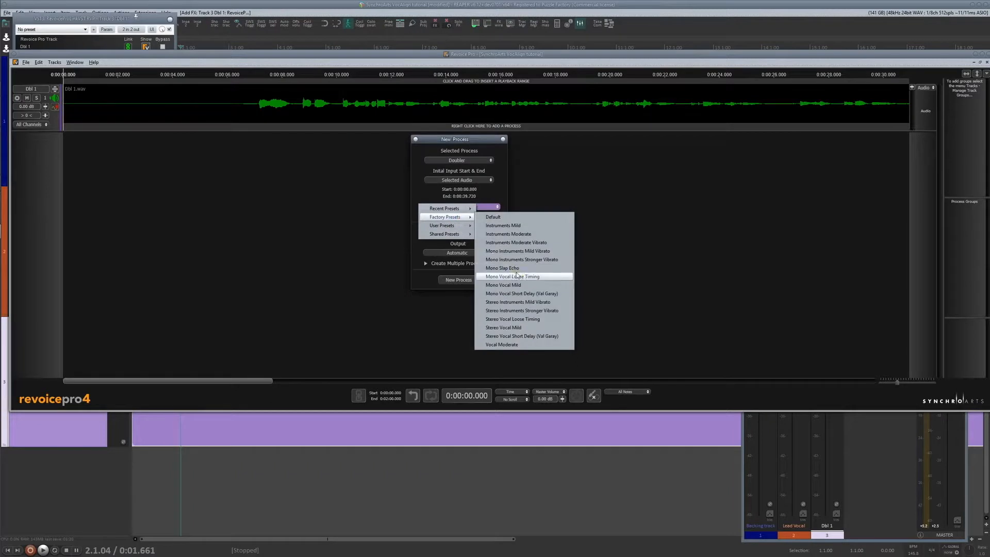
mouse_move(558, 278)
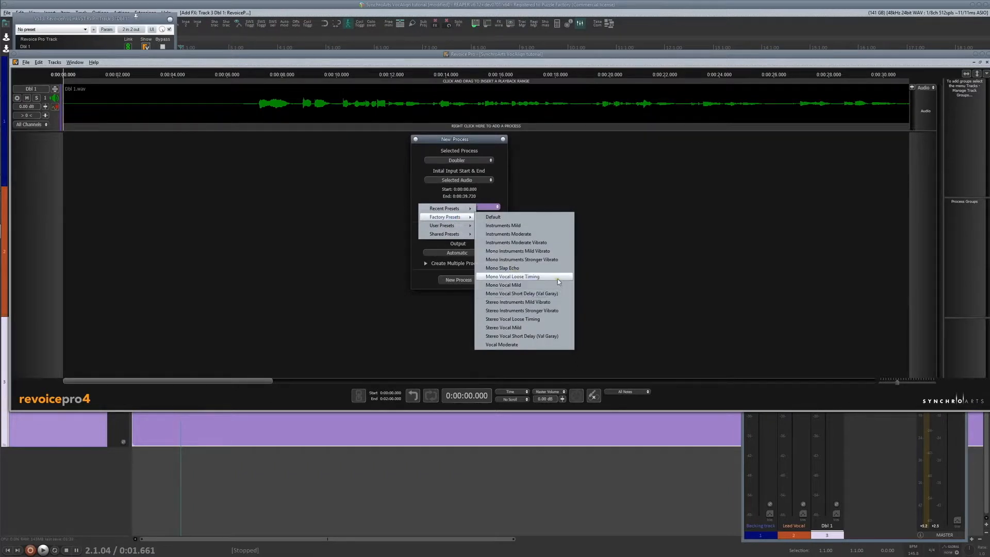
click(512, 276)
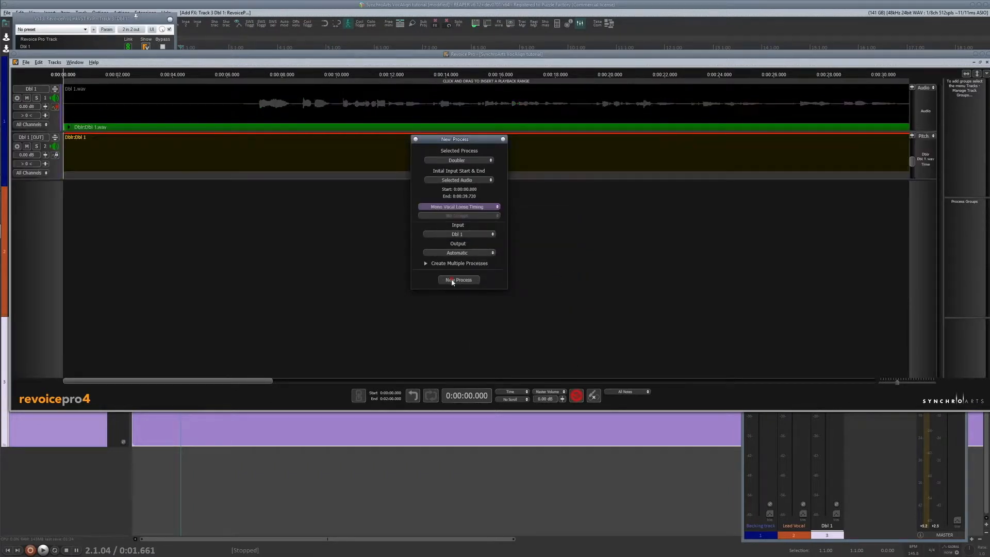
click(459, 280)
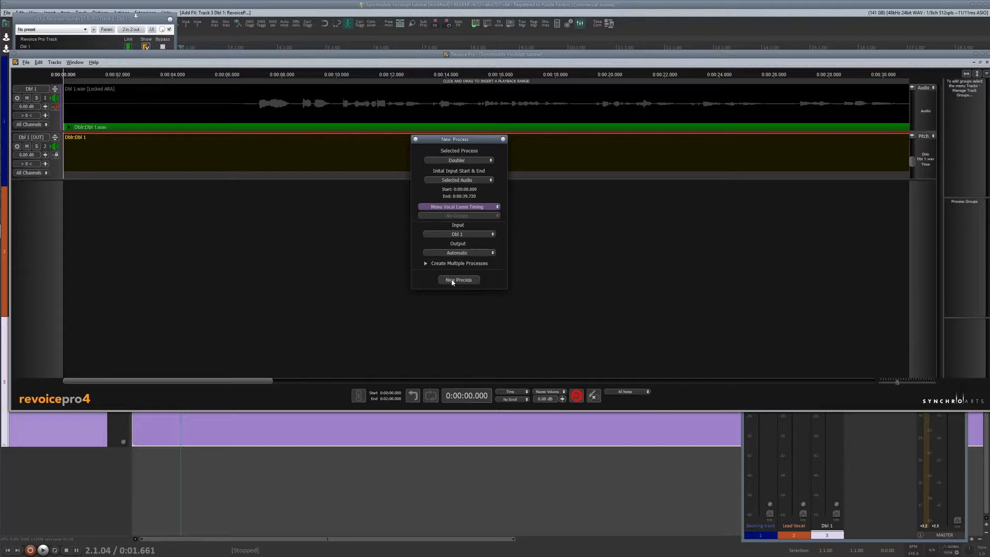
click(459, 280)
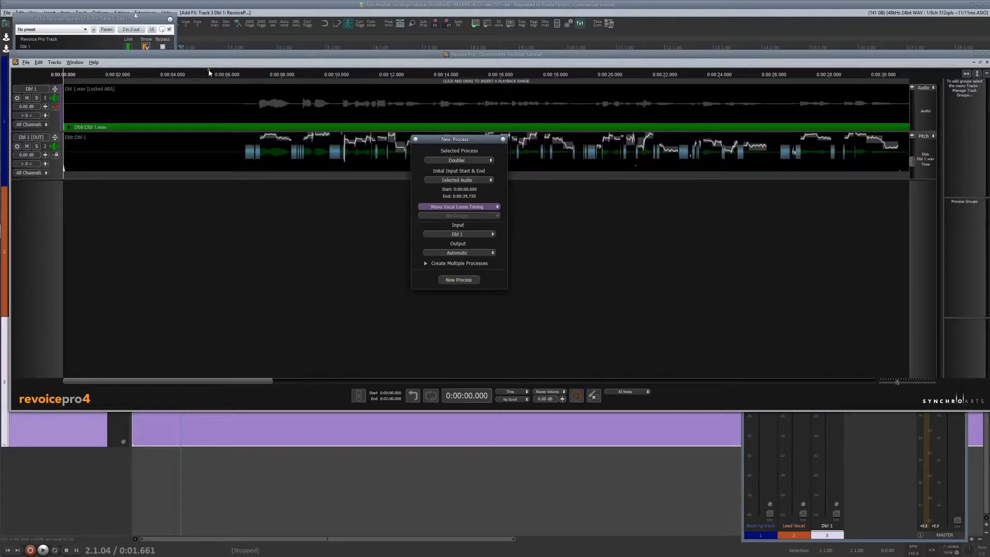
click(458, 279)
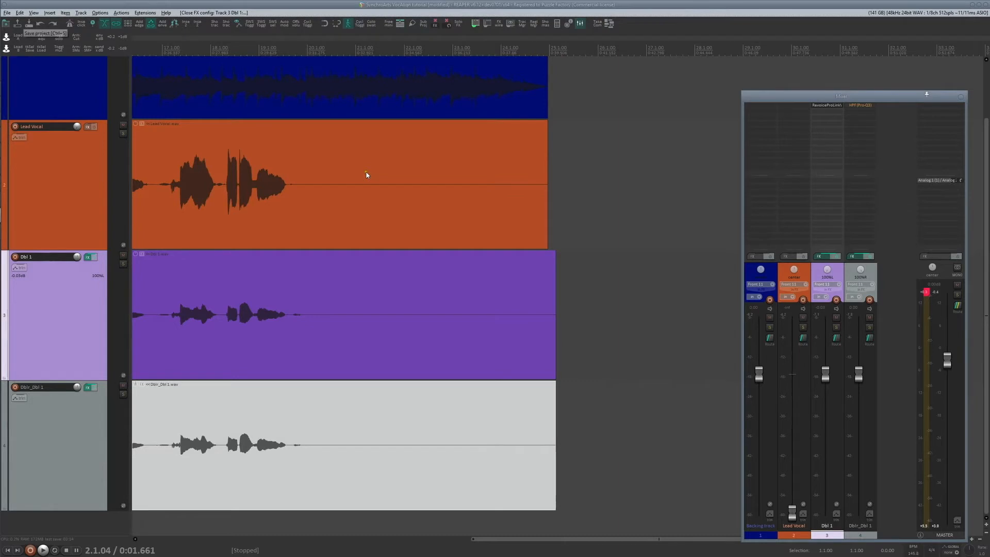
mouse_move(363, 167)
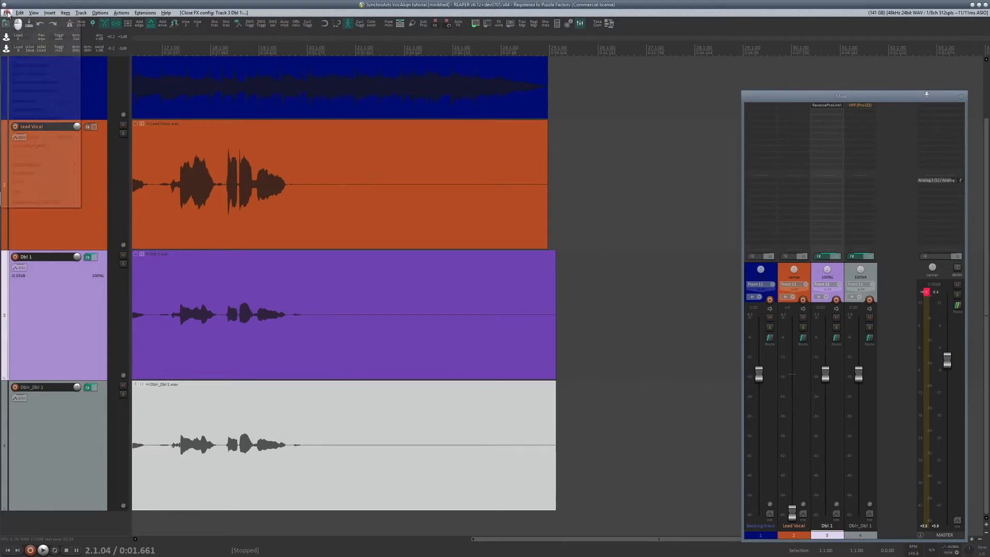
Save the project as a new copy with 'Move all media into project directory' ticked.
click(6, 13)
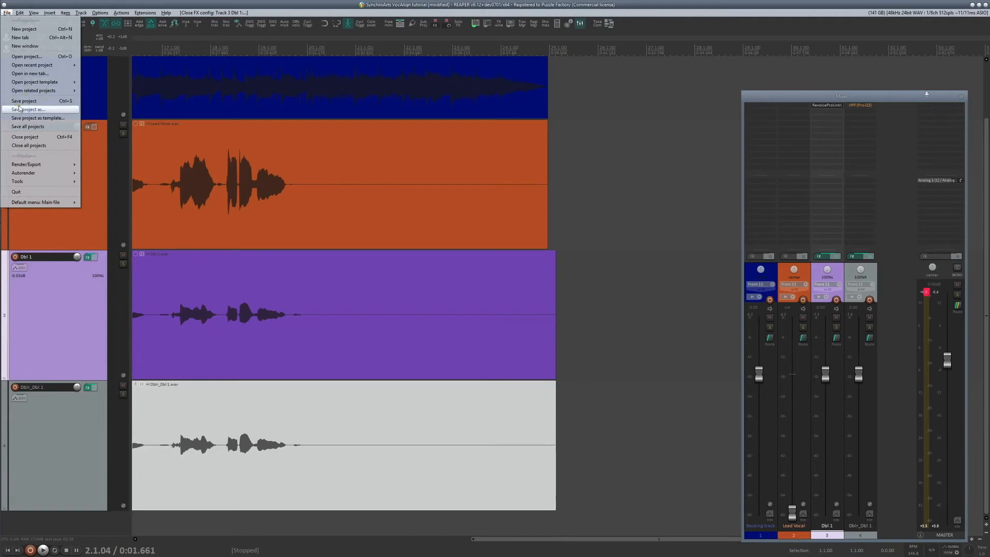
click(31, 109)
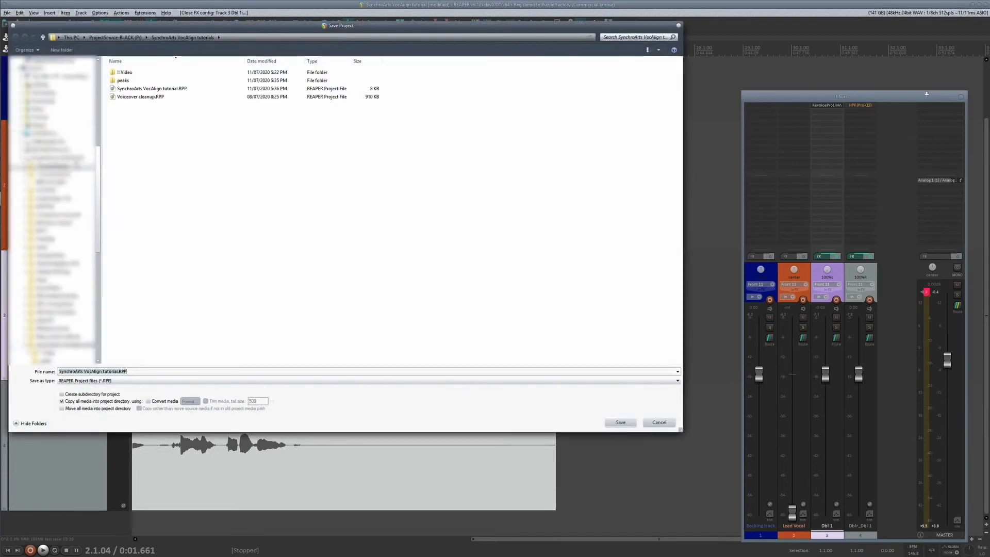
click(61, 409)
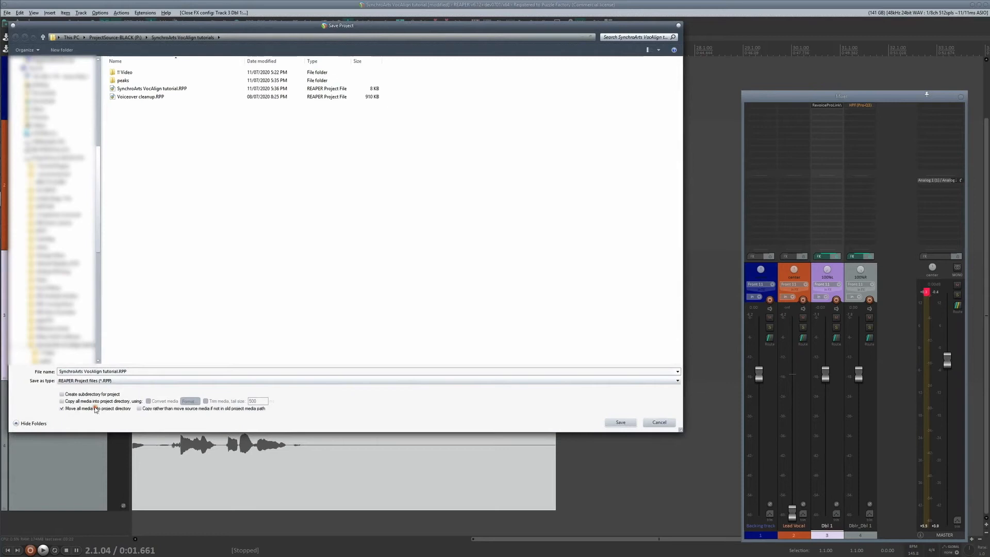